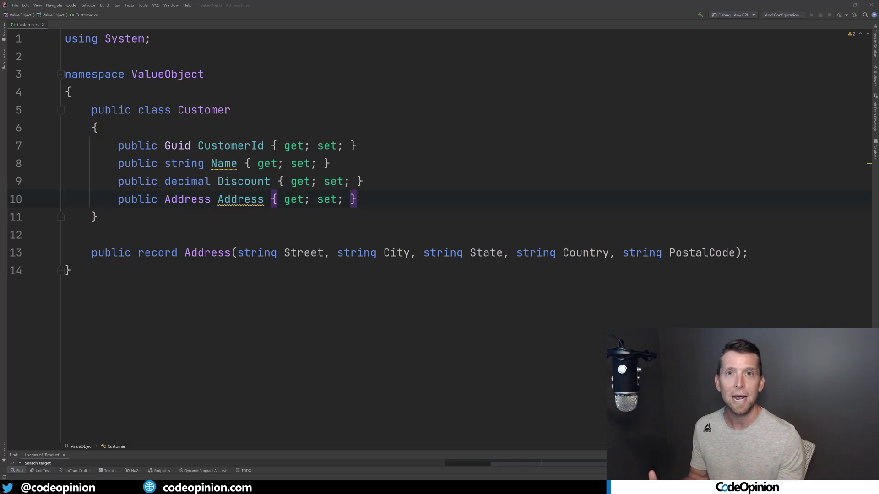
# Step: Switch to the Money.cs file showing the Currency and Money records and MoneyTests
pyautogui.click(100, 24)
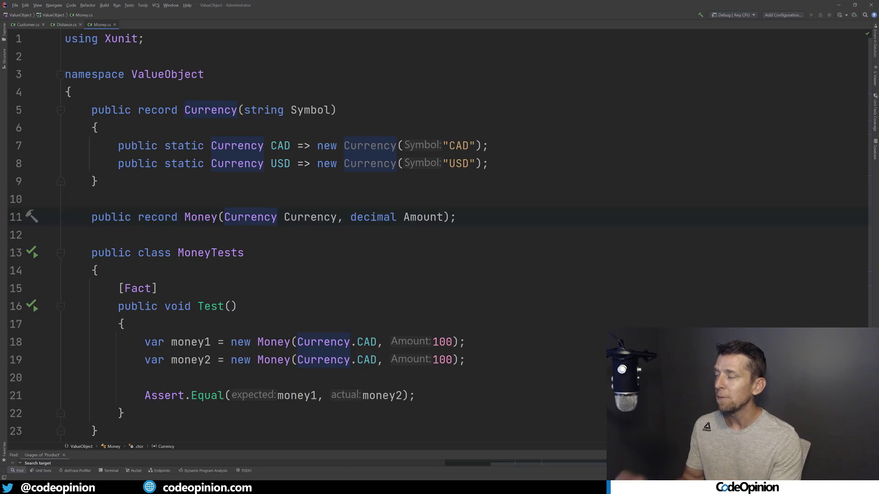
pyautogui.click(303, 110)
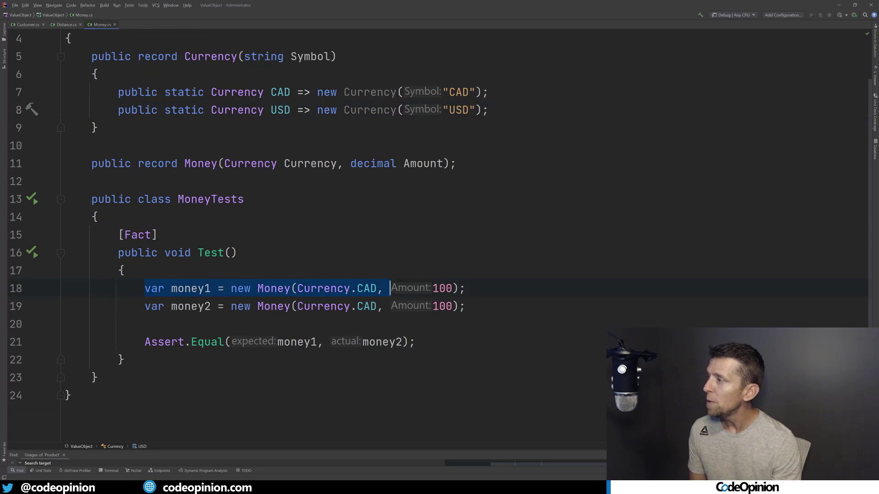
pyautogui.click(466, 306)
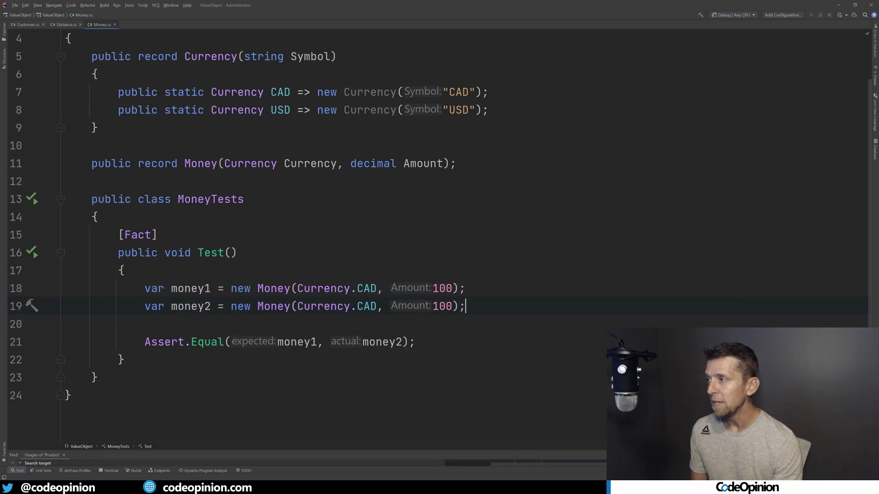